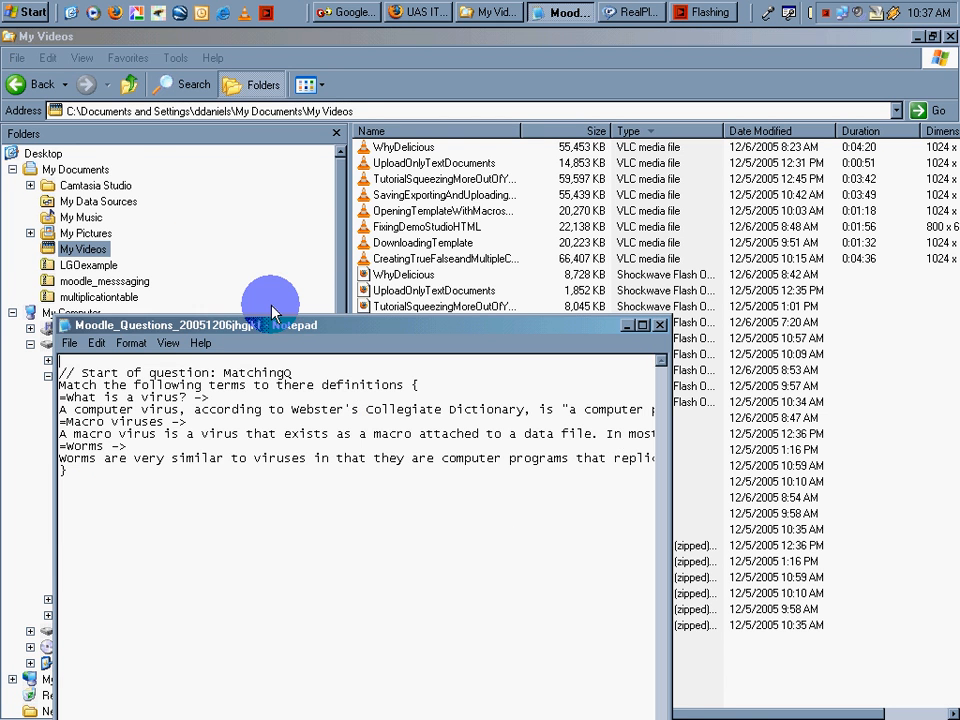
# Maximize the Notepad GIFT matching question on viruses and check the Moodle question bank.
pyautogui.click(640, 324)
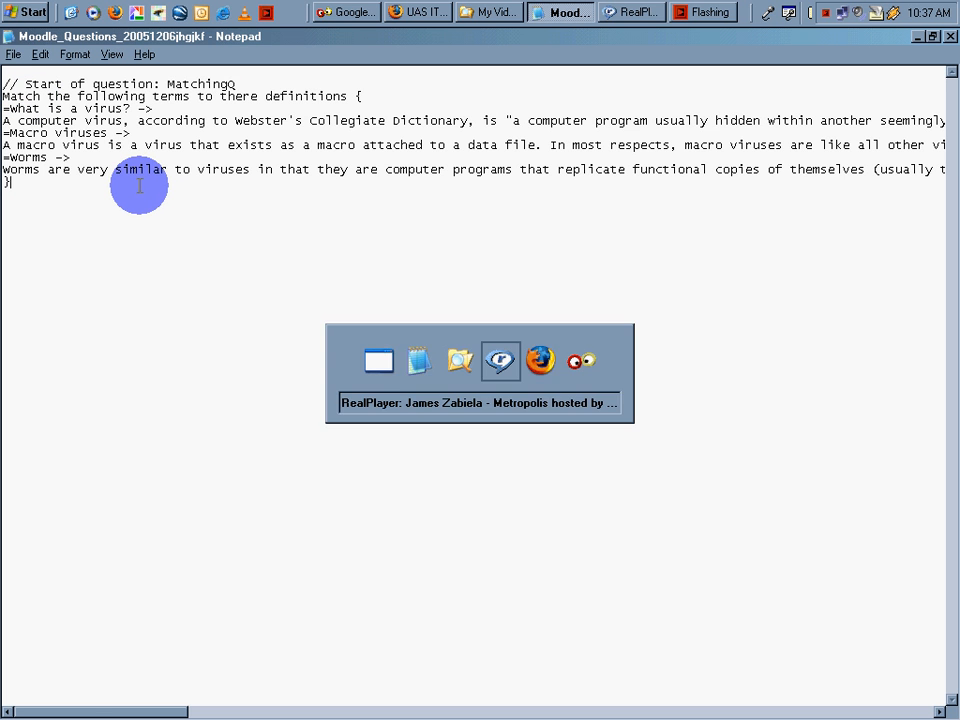
pyautogui.click(416, 12)
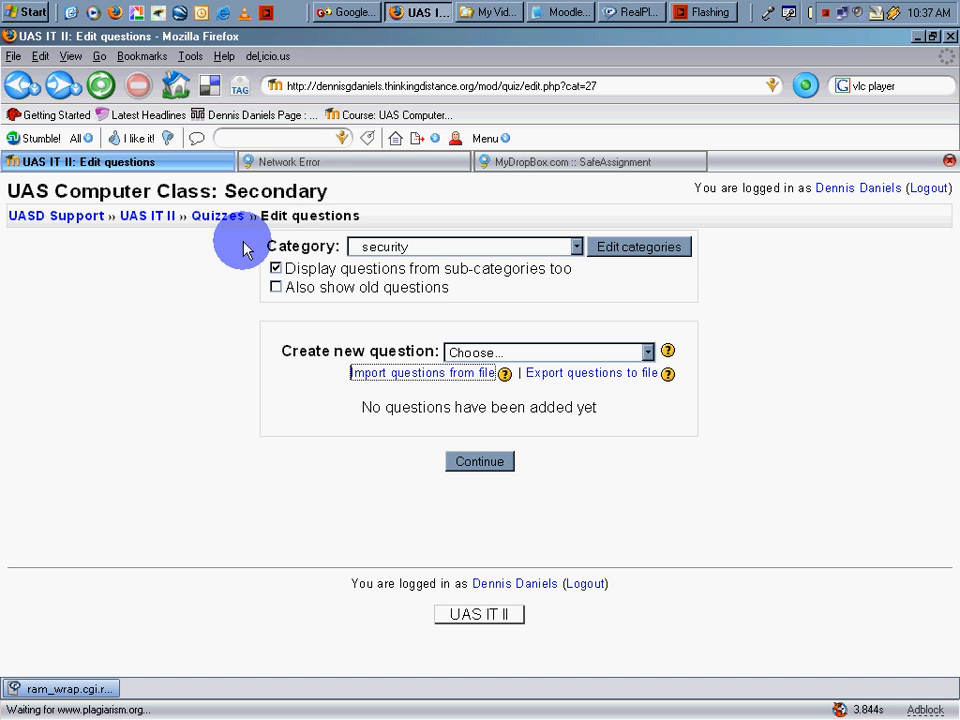
pyautogui.moveTo(300, 196)
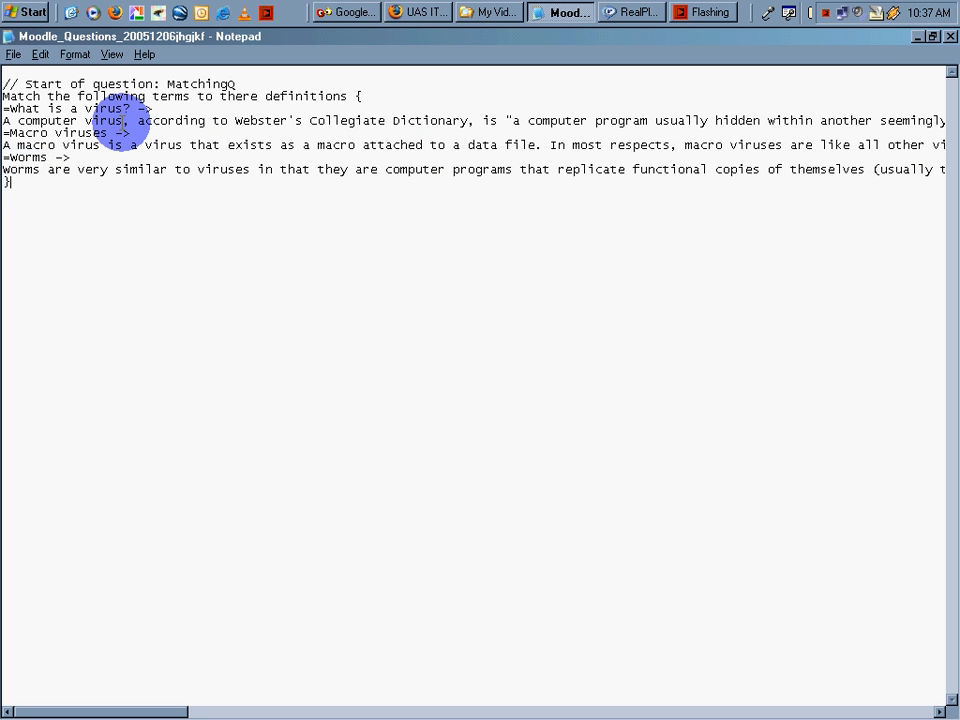
# Go to the Import questions from file page for the security category.
pyautogui.click(418, 12)
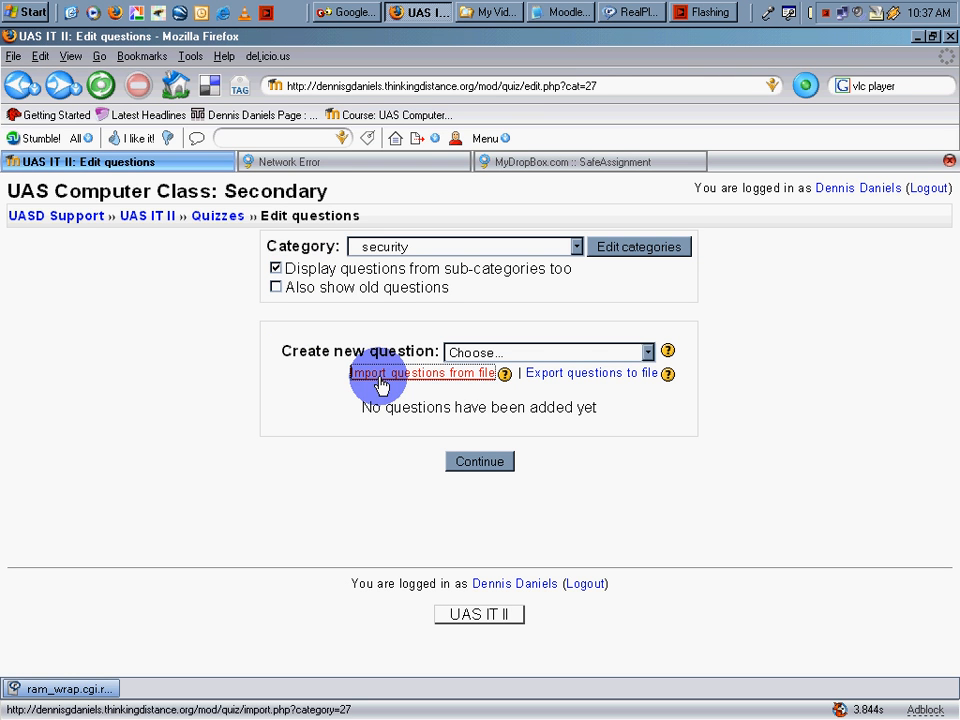
pyautogui.moveTo(424, 378)
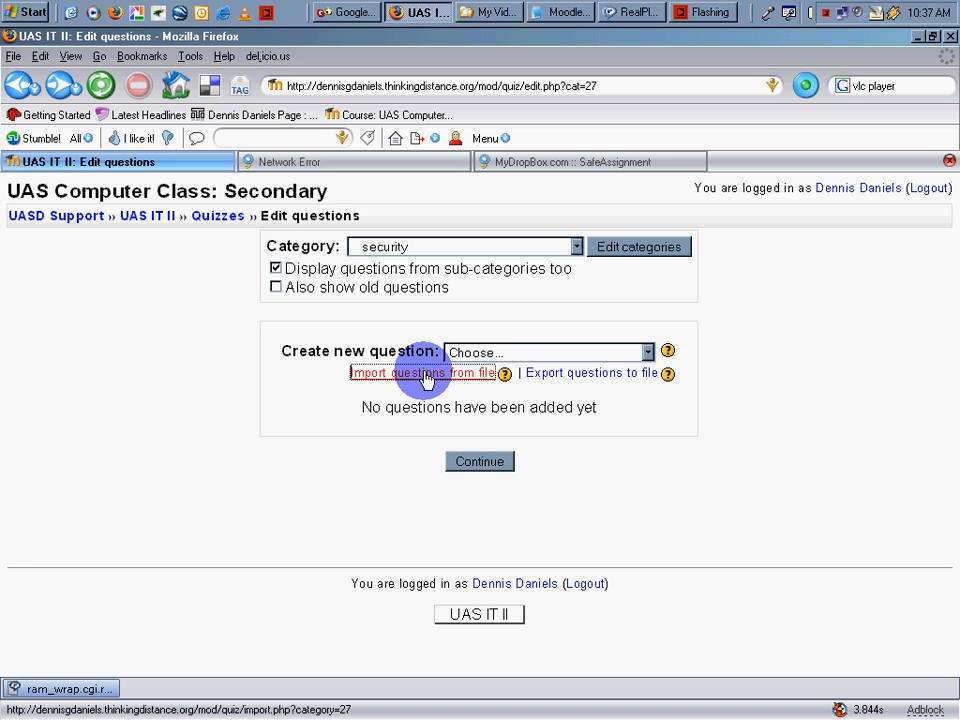
pyautogui.click(420, 372)
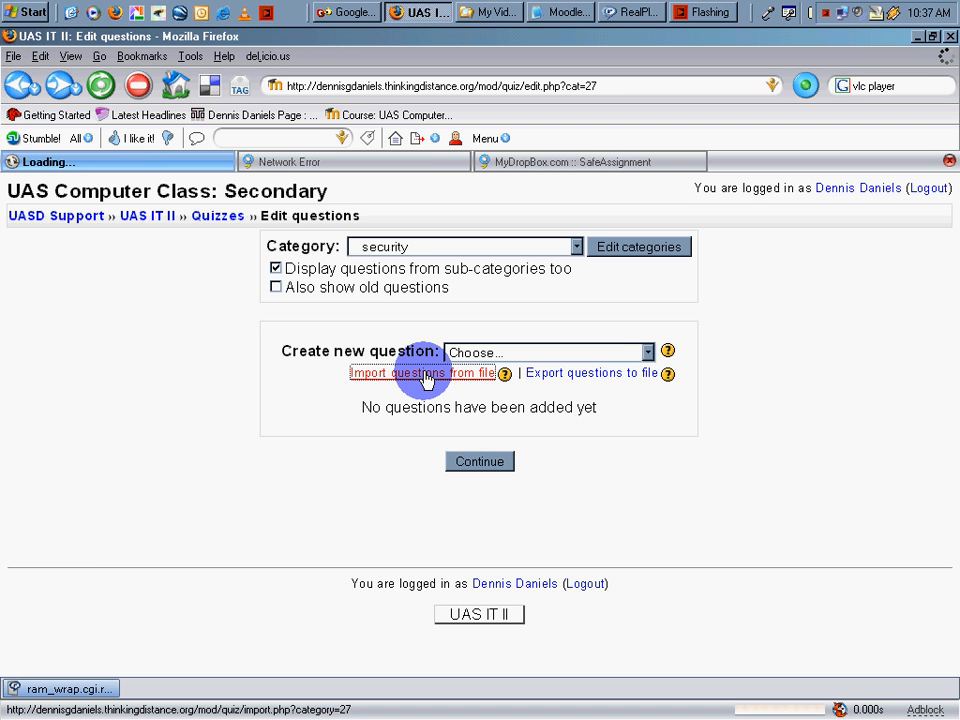
pyautogui.click(420, 372)
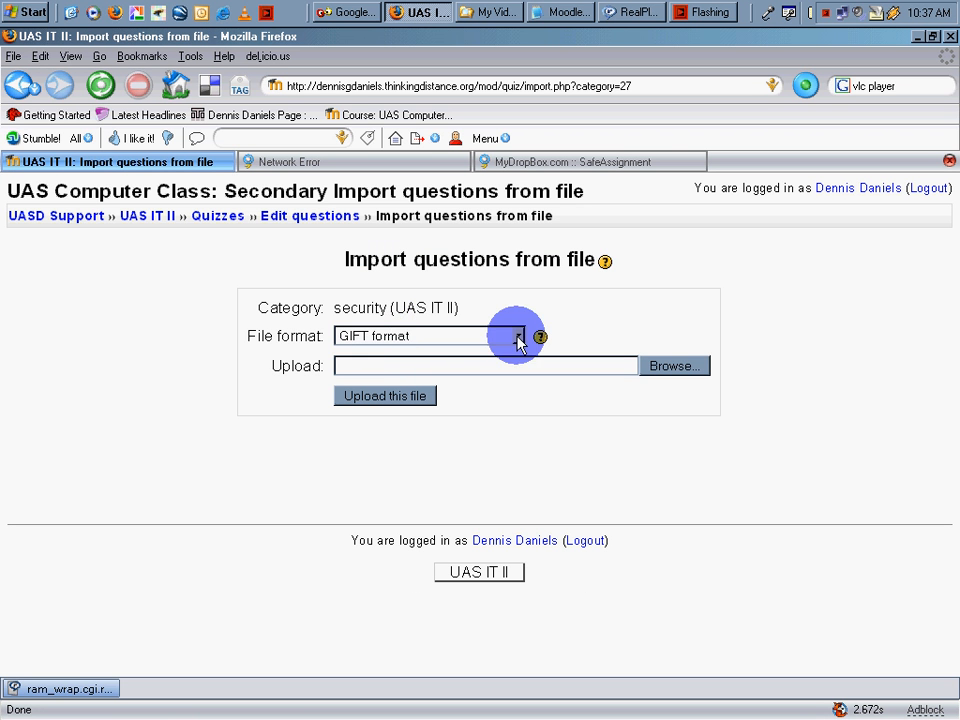
# Keep GIFT format selected as the import file format.
pyautogui.click(518, 336)
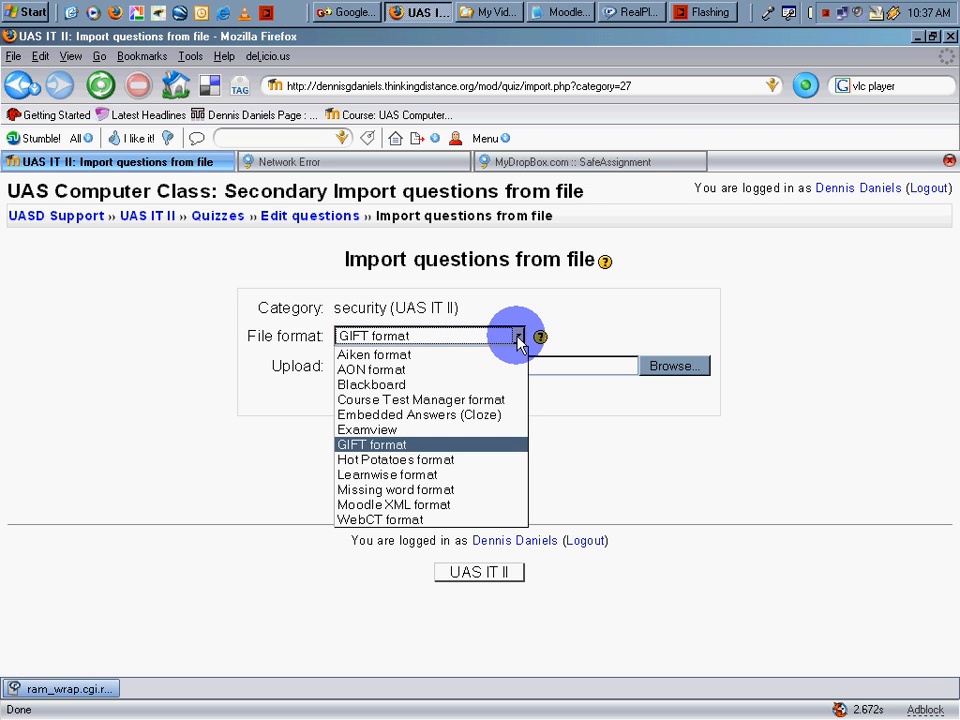
pyautogui.click(560, 12)
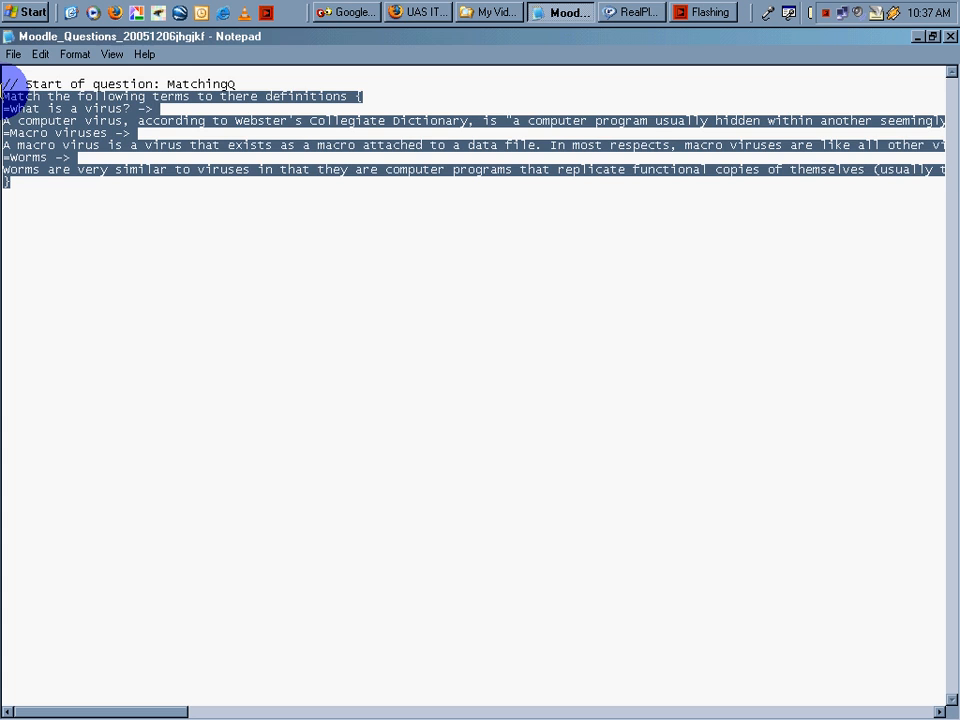
pyautogui.click(418, 12)
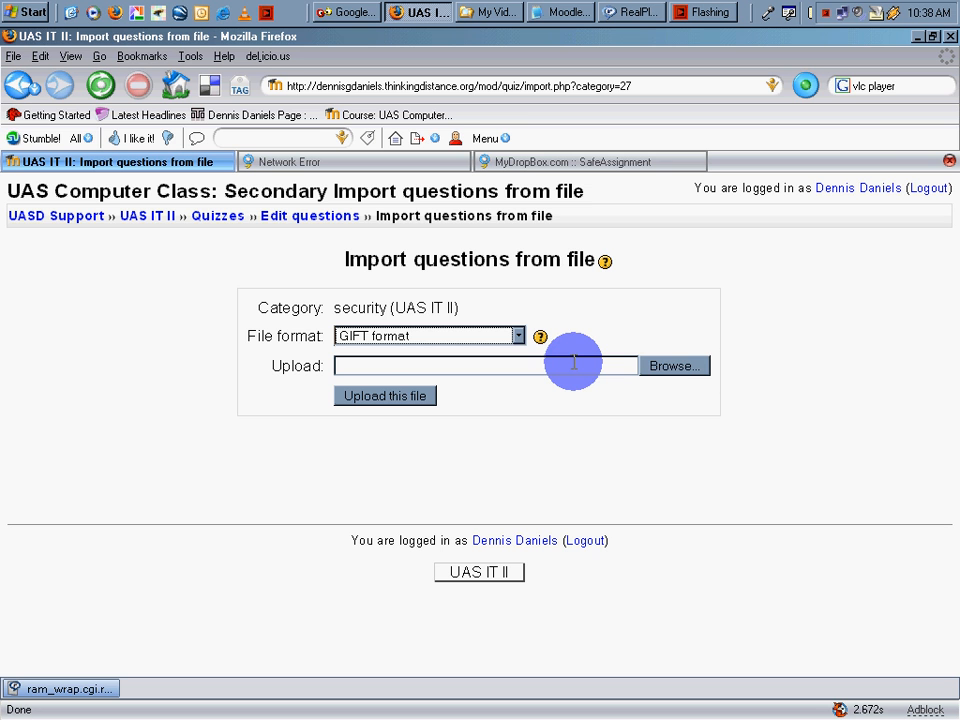
pyautogui.moveTo(672, 364)
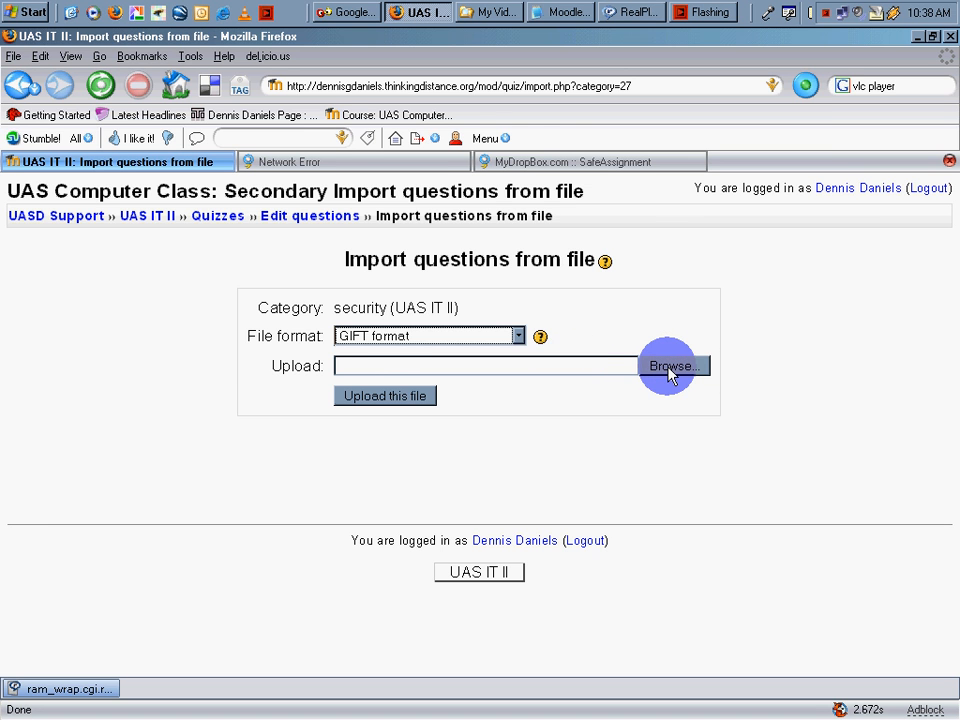
# Attach the newest Moodle_Questions text file from the Desktop to the upload field, using Details view.
pyautogui.click(672, 364)
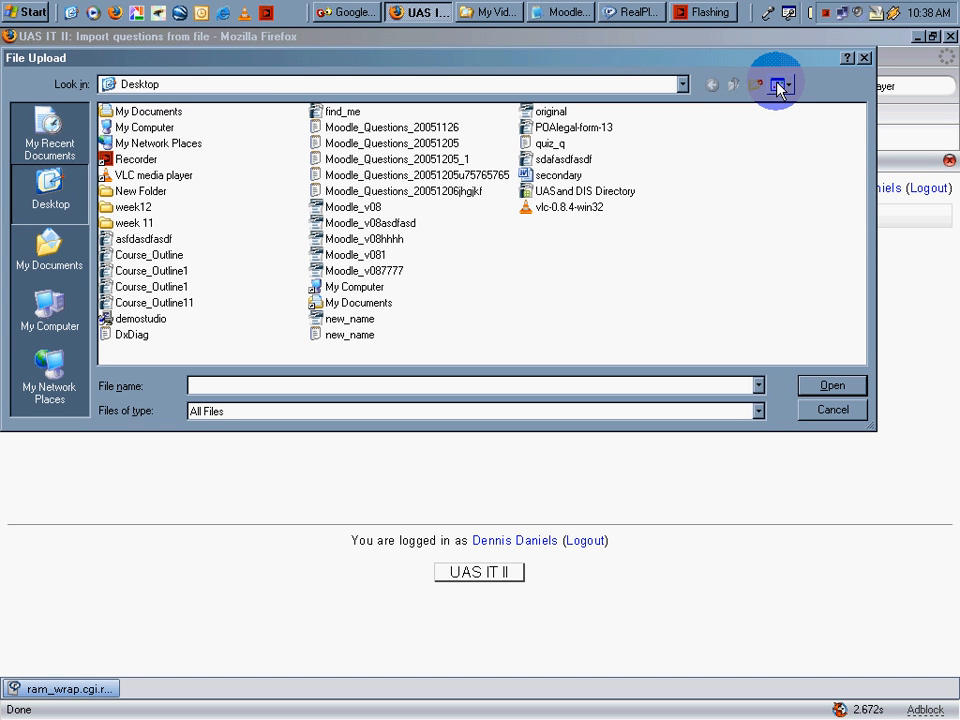
pyautogui.click(776, 84)
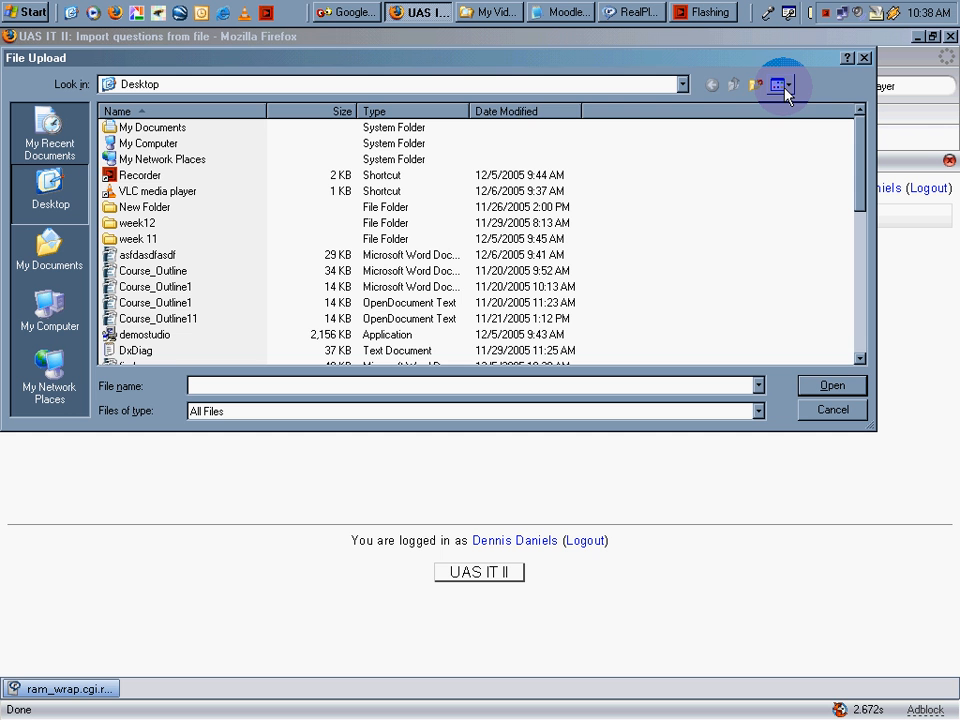
pyautogui.moveTo(528, 112)
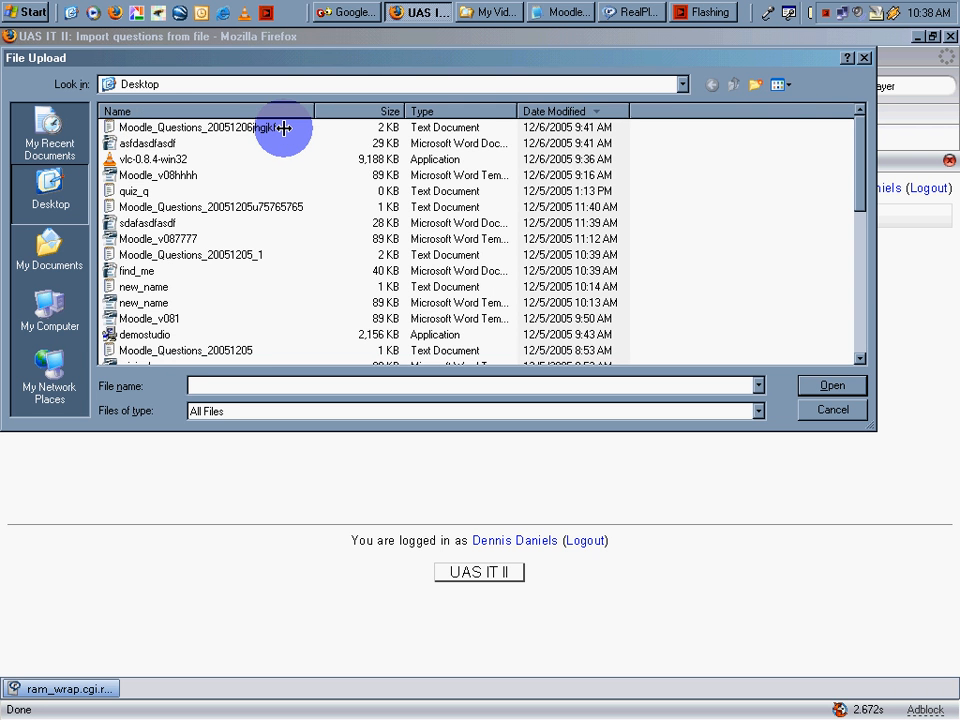
pyautogui.moveTo(256, 130)
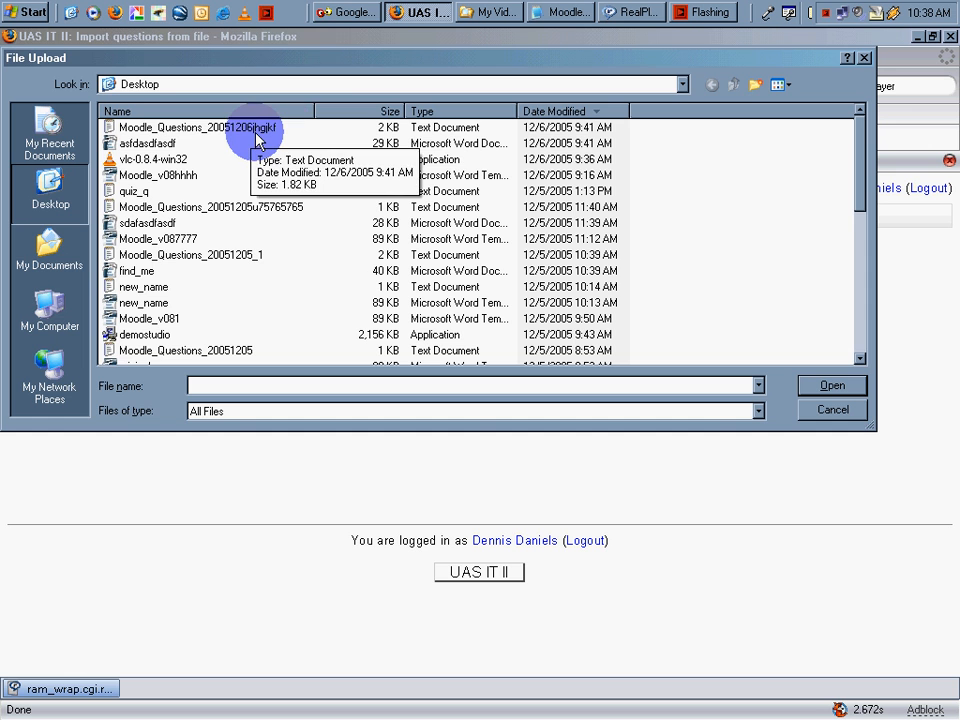
pyautogui.doubleClick(186, 128)
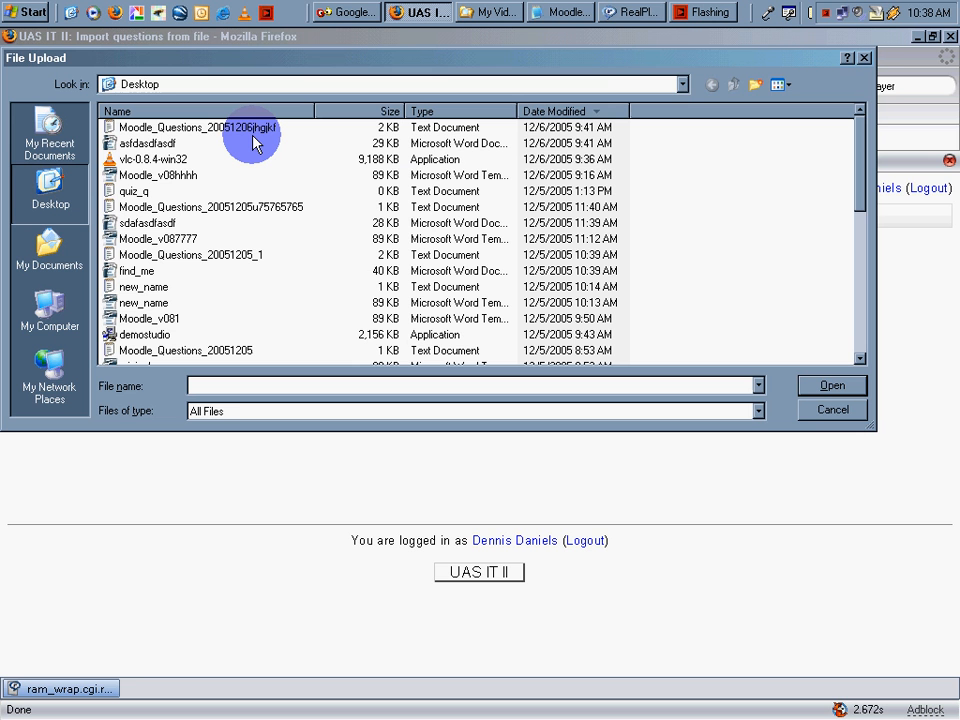
pyautogui.click(196, 128)
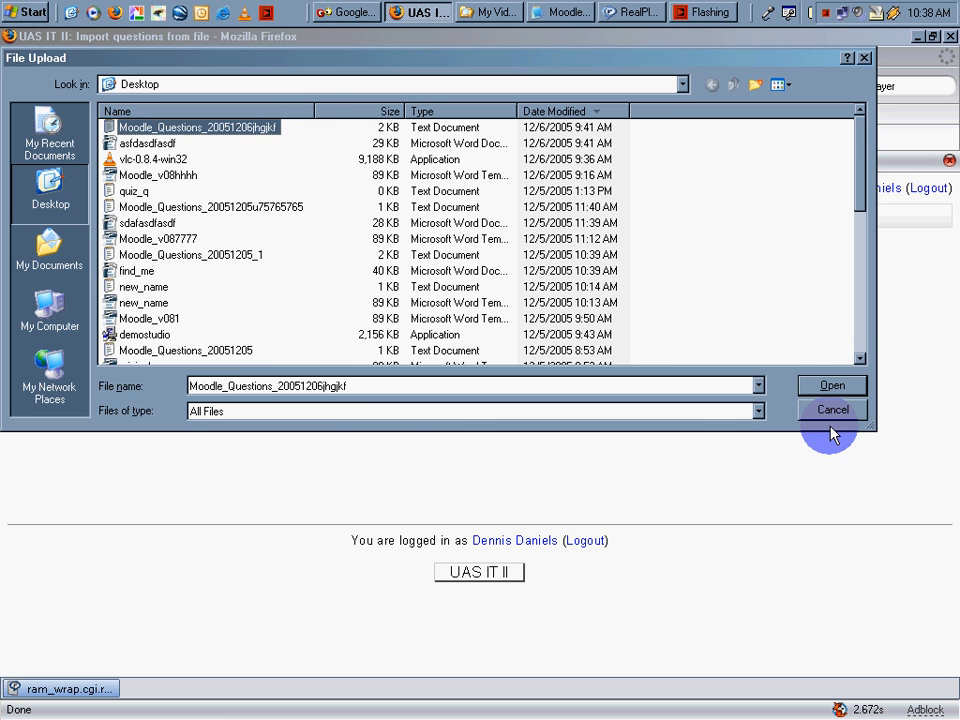
pyautogui.click(832, 384)
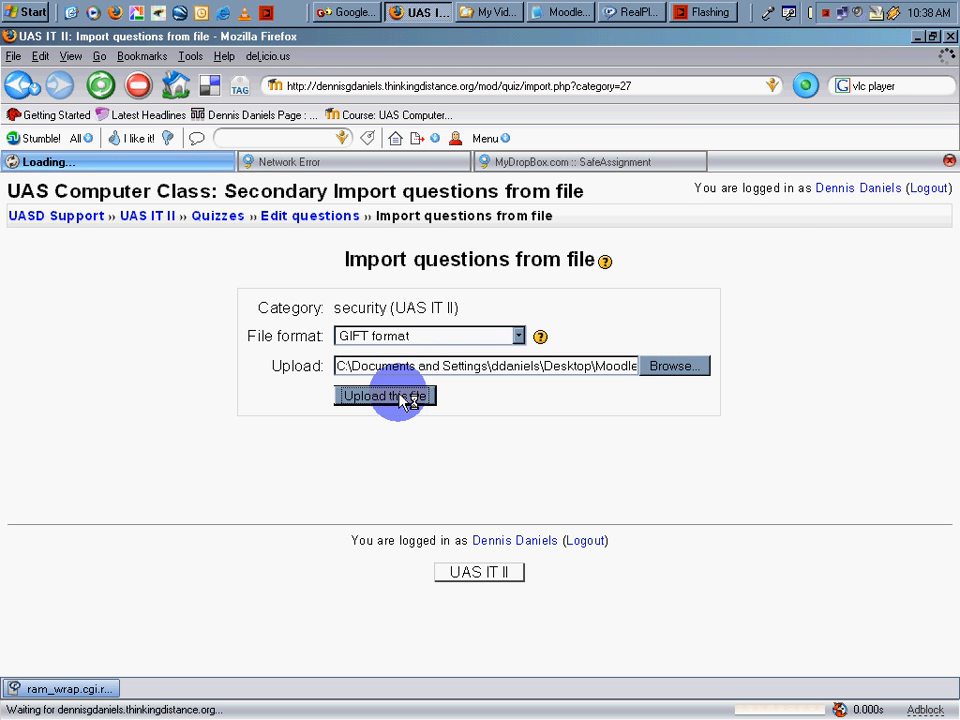
# Upload the file to import the matching question and continue back to the security question list.
pyautogui.click(384, 396)
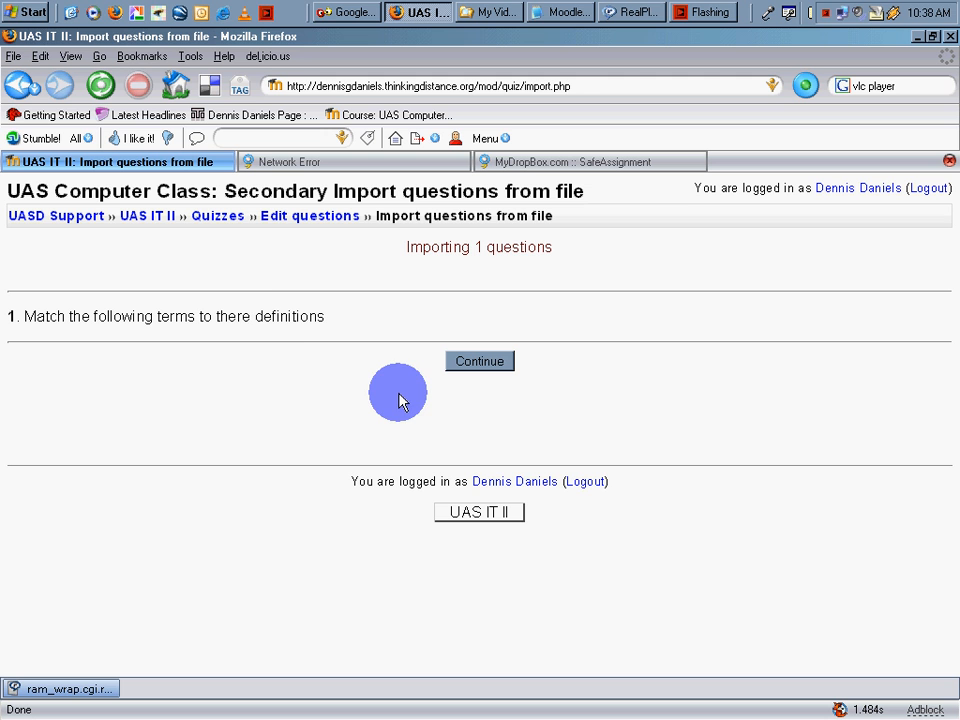
pyautogui.moveTo(288, 316)
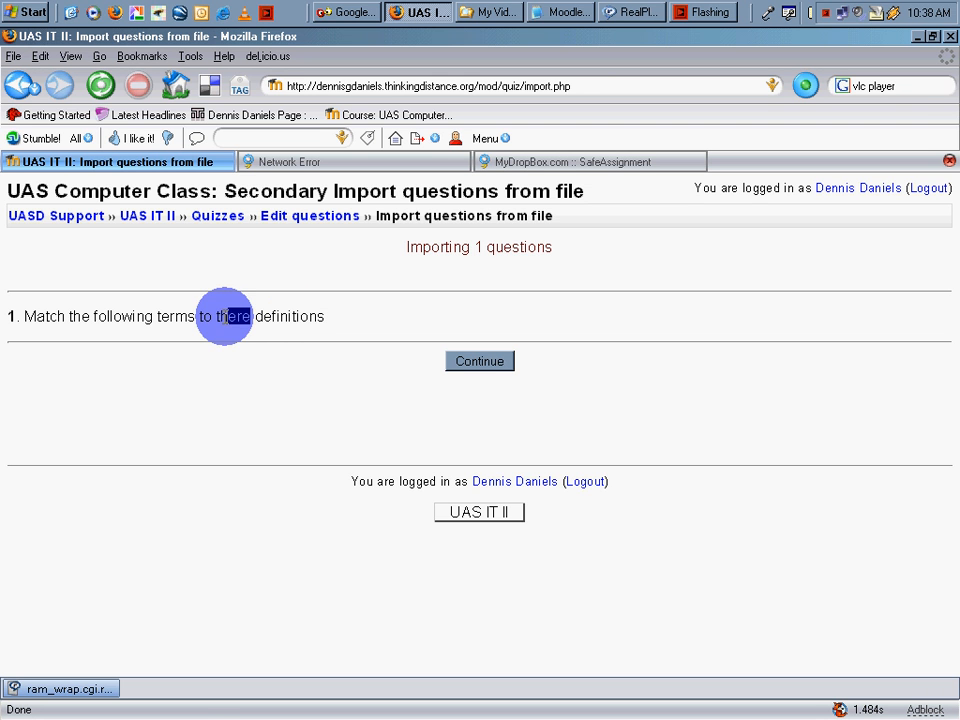
pyautogui.click(480, 360)
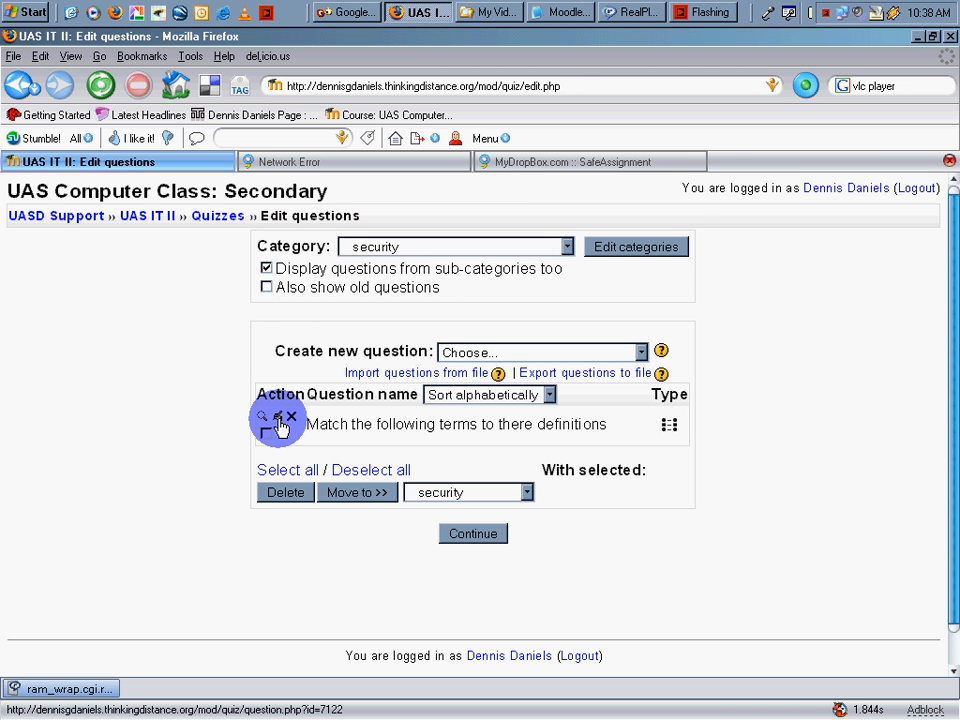
# Correct 'there' to 'their definitions' in the matching question text and save the changes.
pyautogui.click(262, 414)
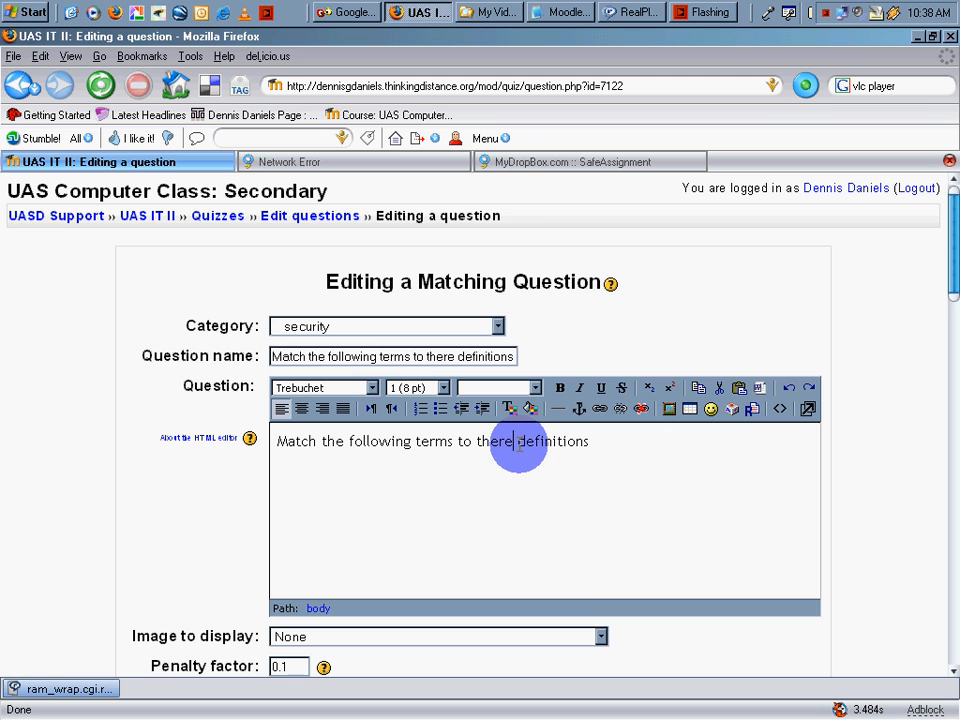
pyautogui.write('their')
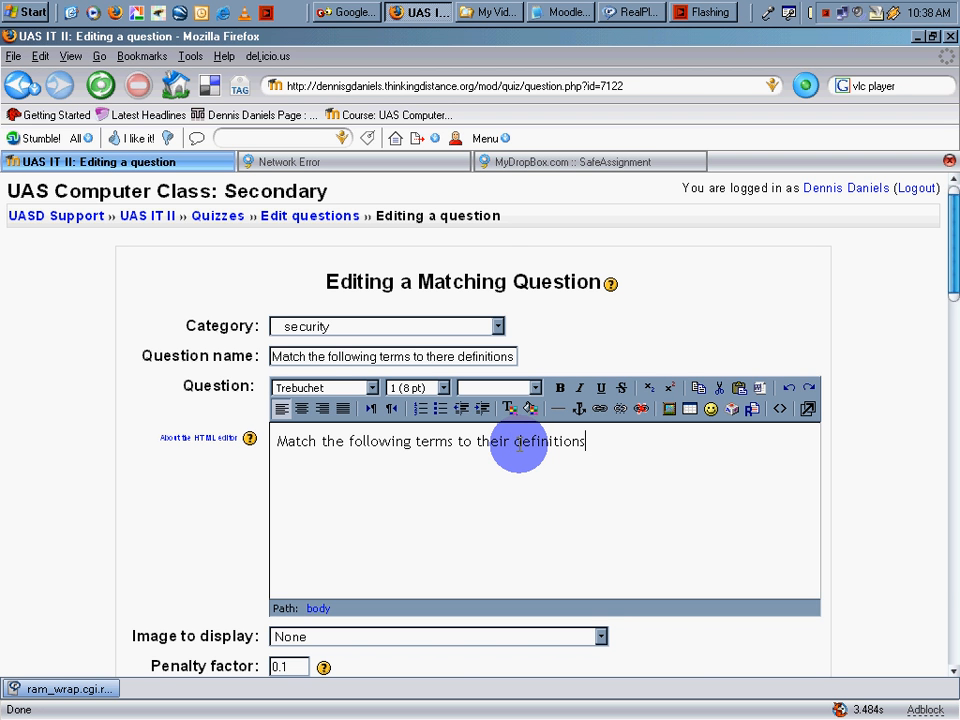
pyautogui.scroll(-3)
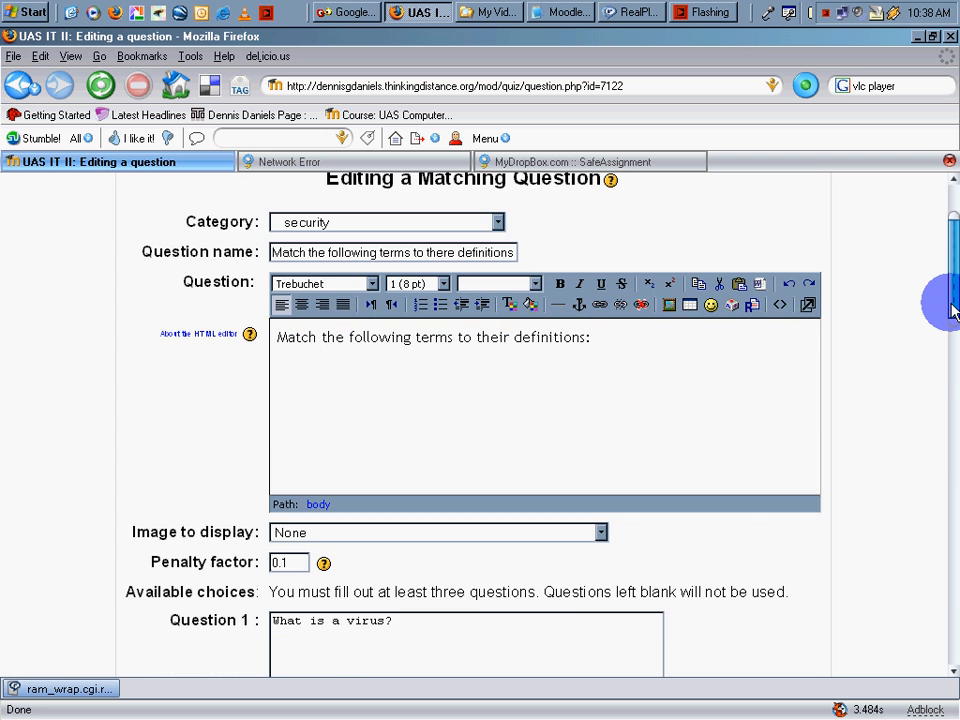
pyautogui.scroll(-3)
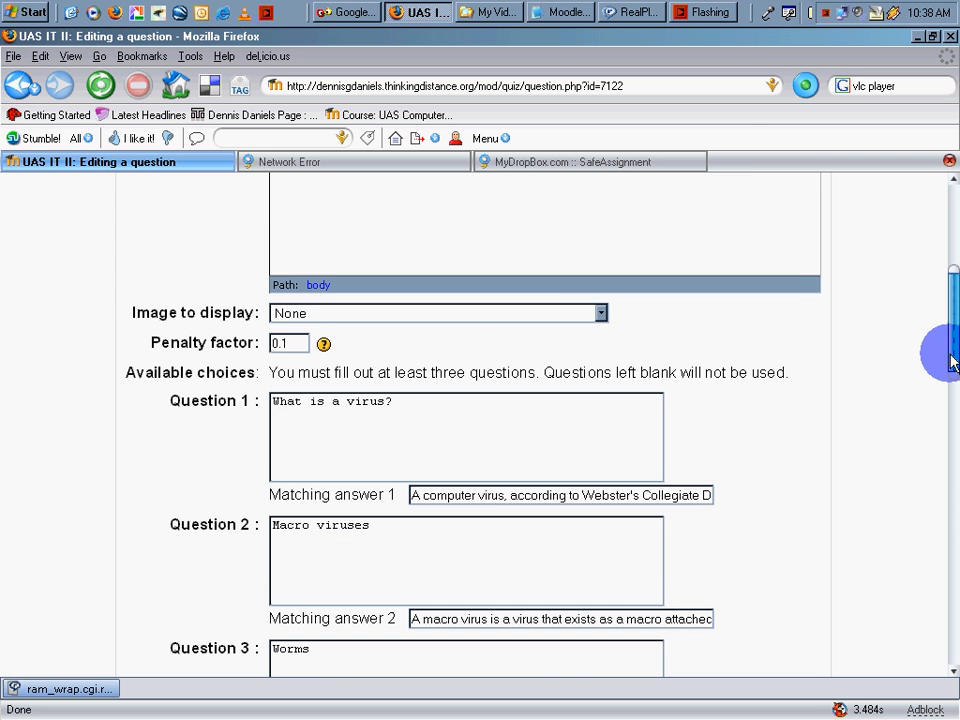
pyautogui.scroll(-3)
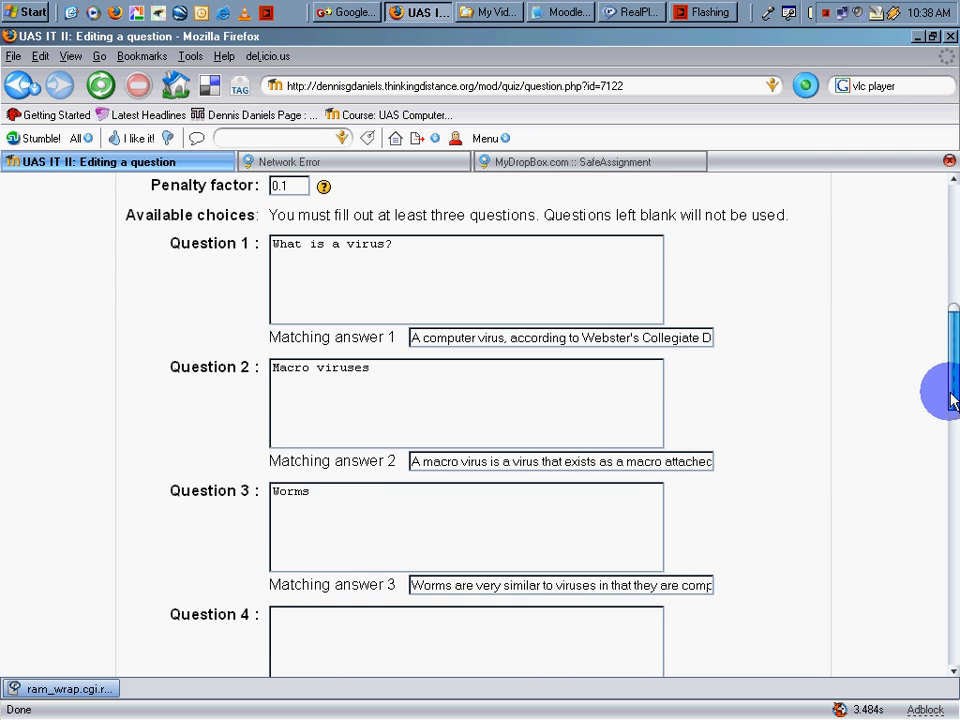
pyautogui.scroll(-3)
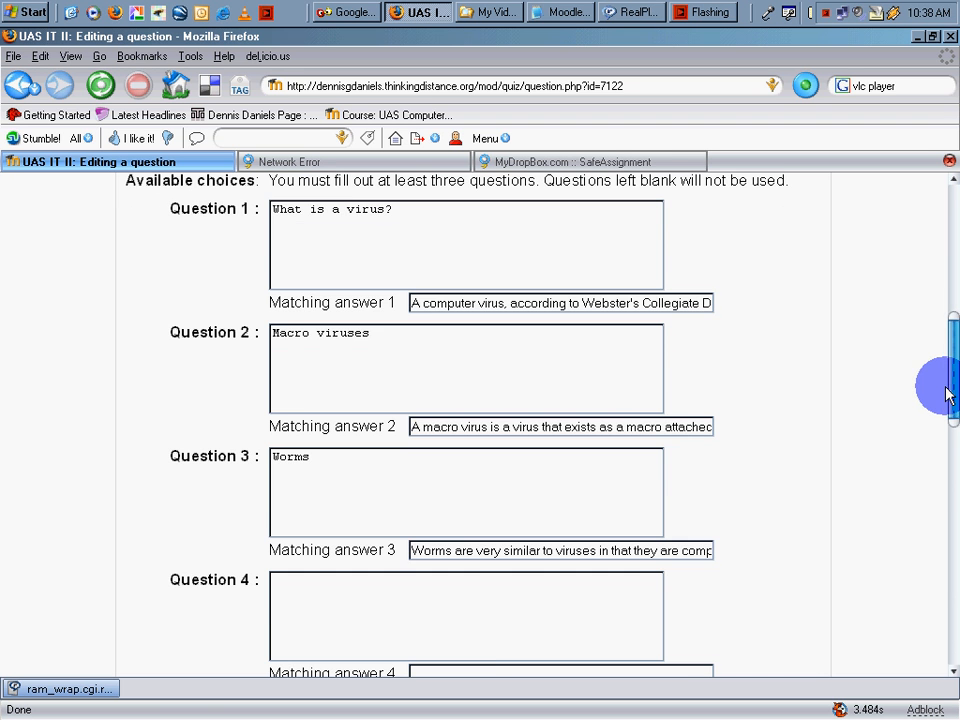
pyautogui.scroll(-3)
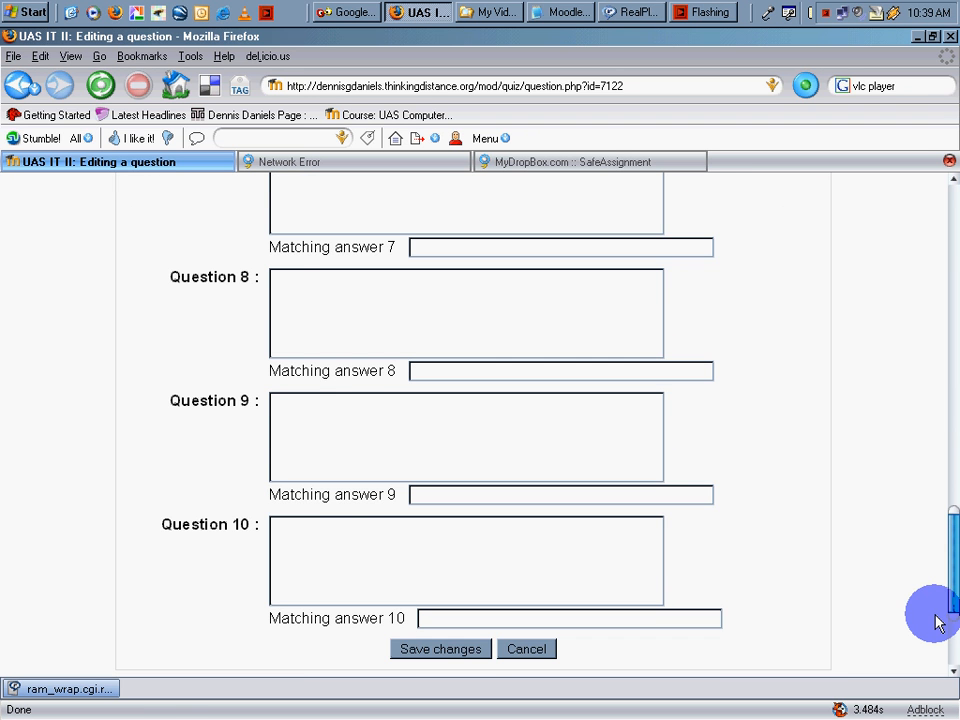
pyautogui.click(440, 648)
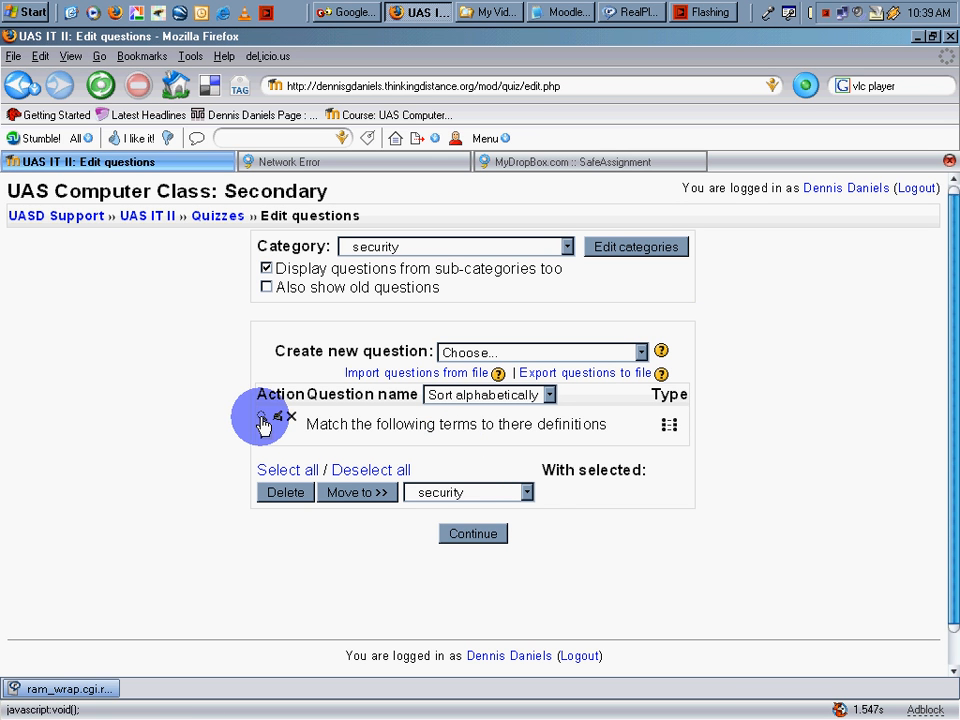
# Preview the matching question showing Worms, Macro viruses and What is a virus? in an enlarged window.
pyautogui.click(276, 424)
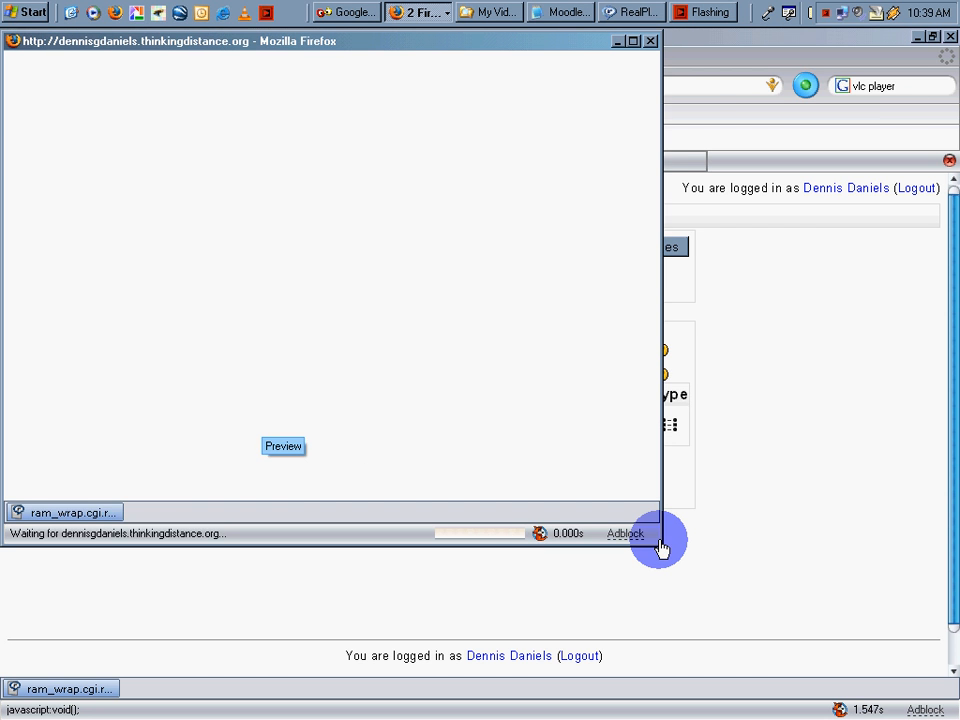
pyautogui.click(284, 446)
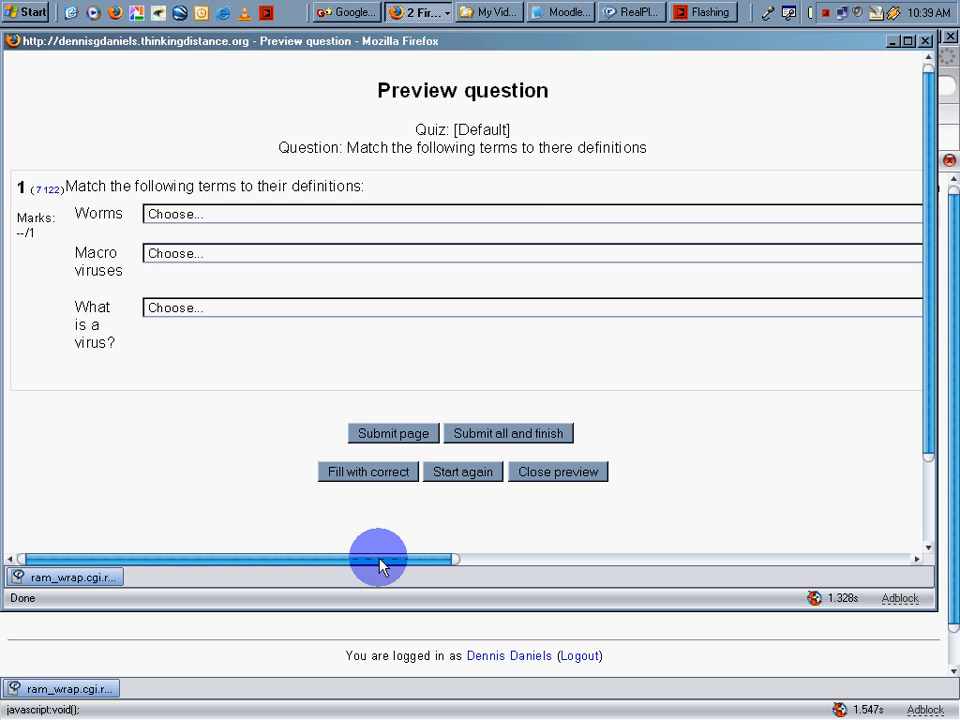
pyautogui.moveTo(380, 558); pyautogui.dragTo(864, 558)
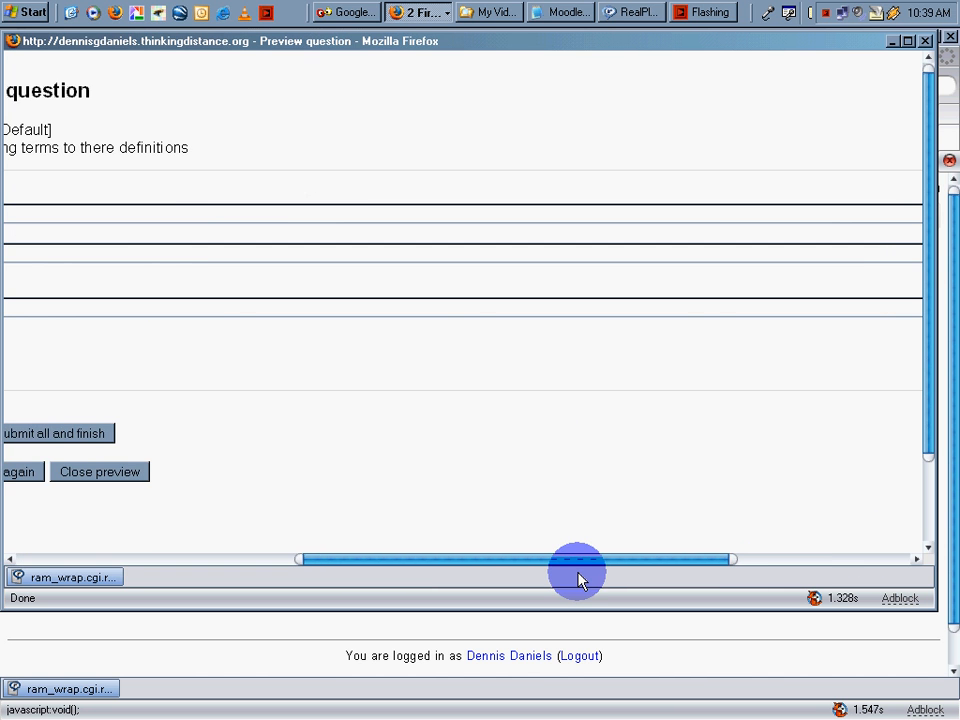
pyautogui.moveTo(576, 558); pyautogui.dragTo(740, 558)
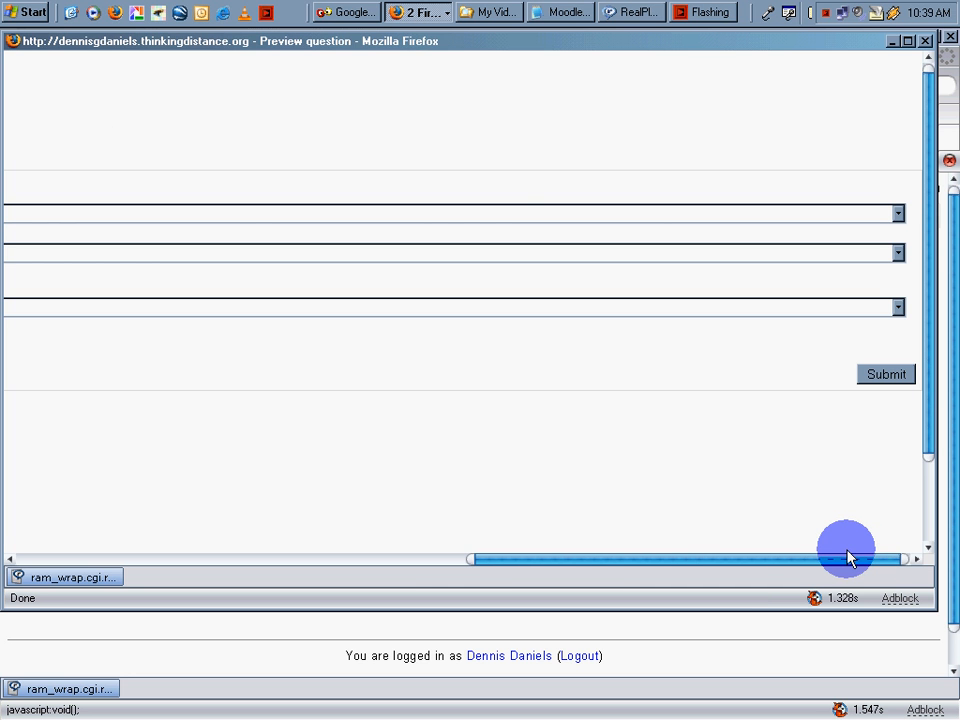
pyautogui.moveTo(844, 558); pyautogui.dragTo(400, 558)
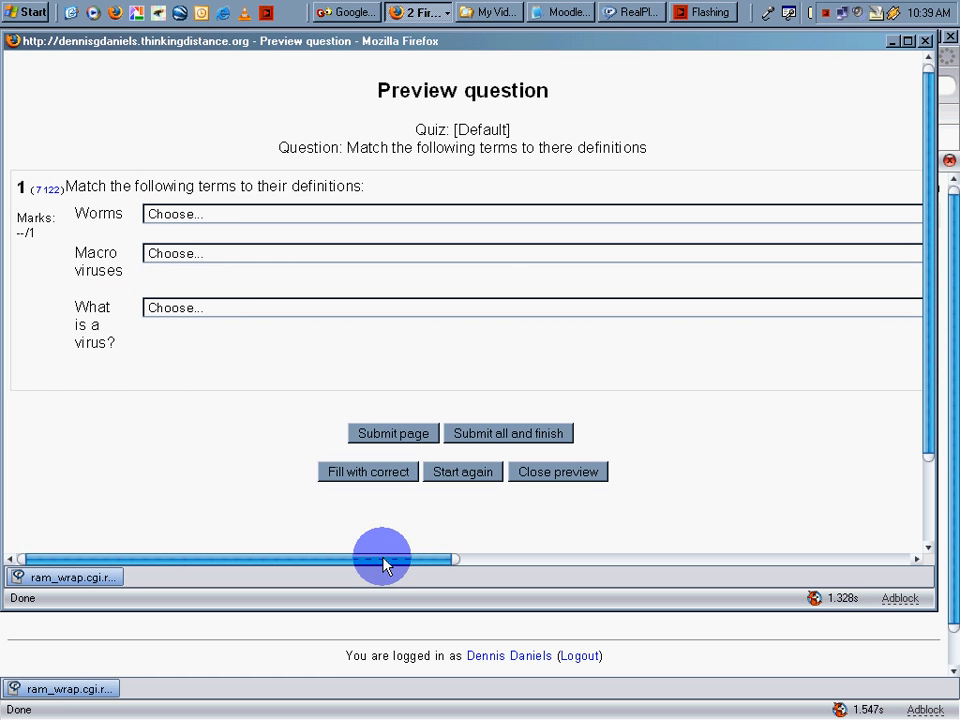
pyautogui.moveTo(638, 478)
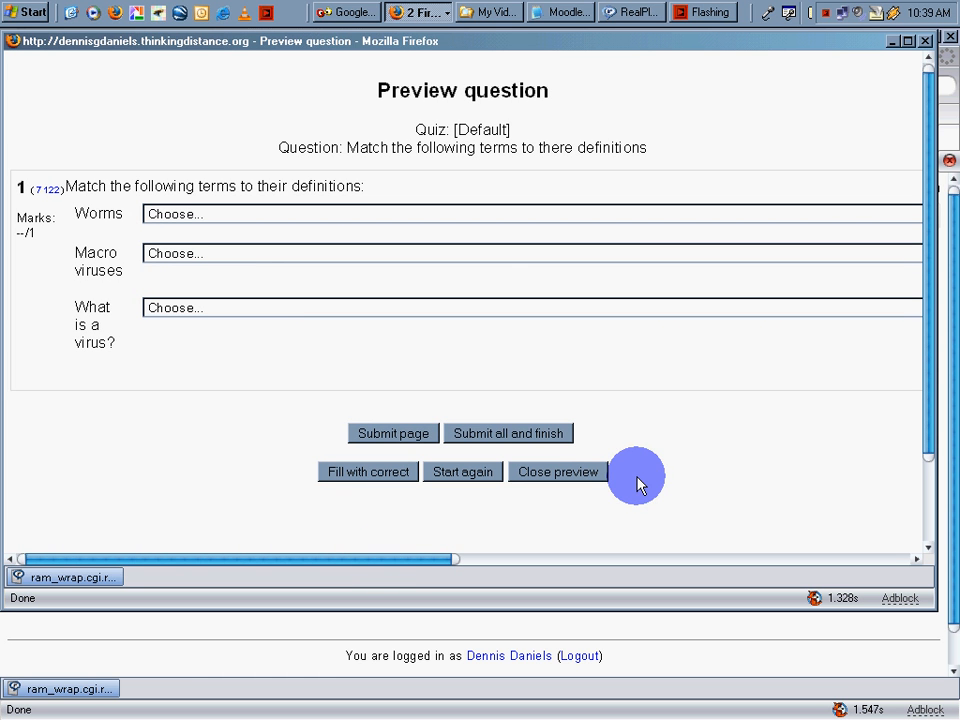
pyautogui.moveTo(712, 428)
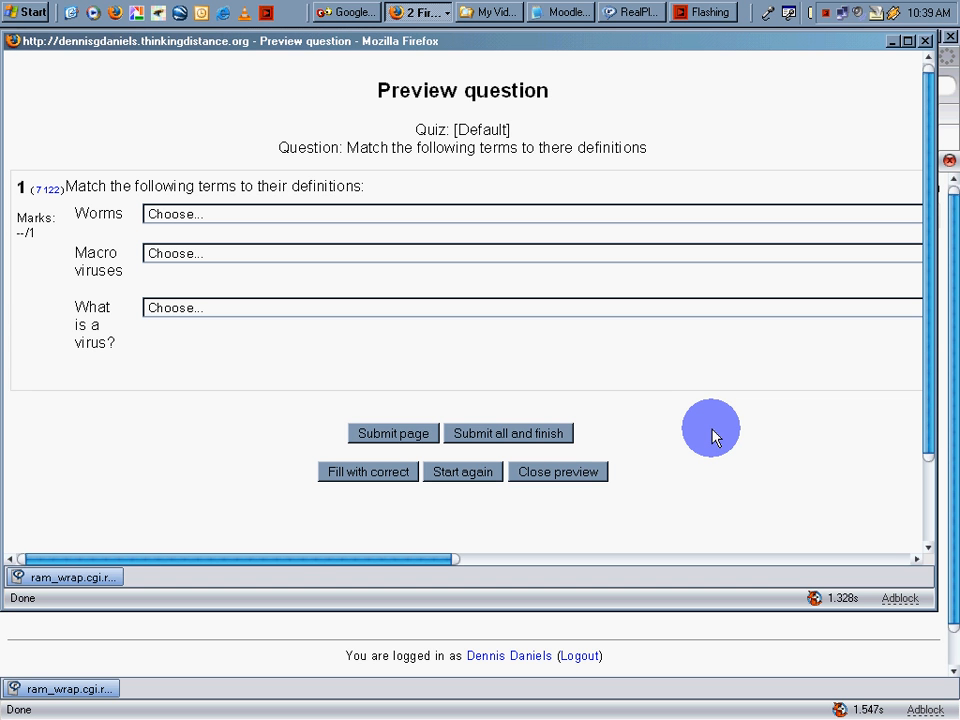
pyautogui.moveTo(700, 442)
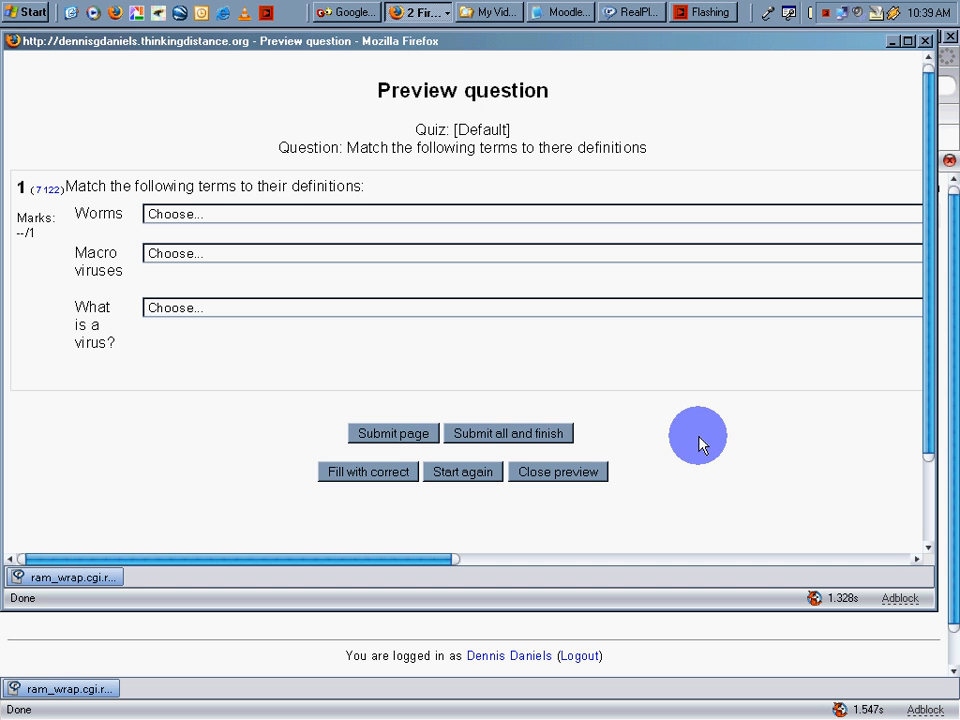
pyautogui.moveTo(744, 444)
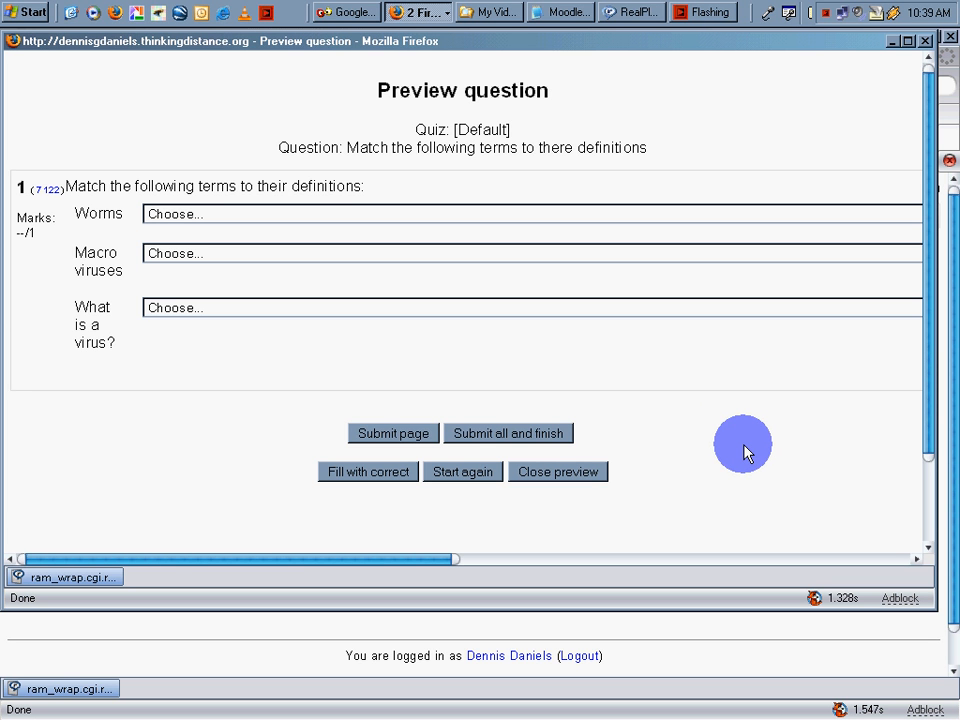